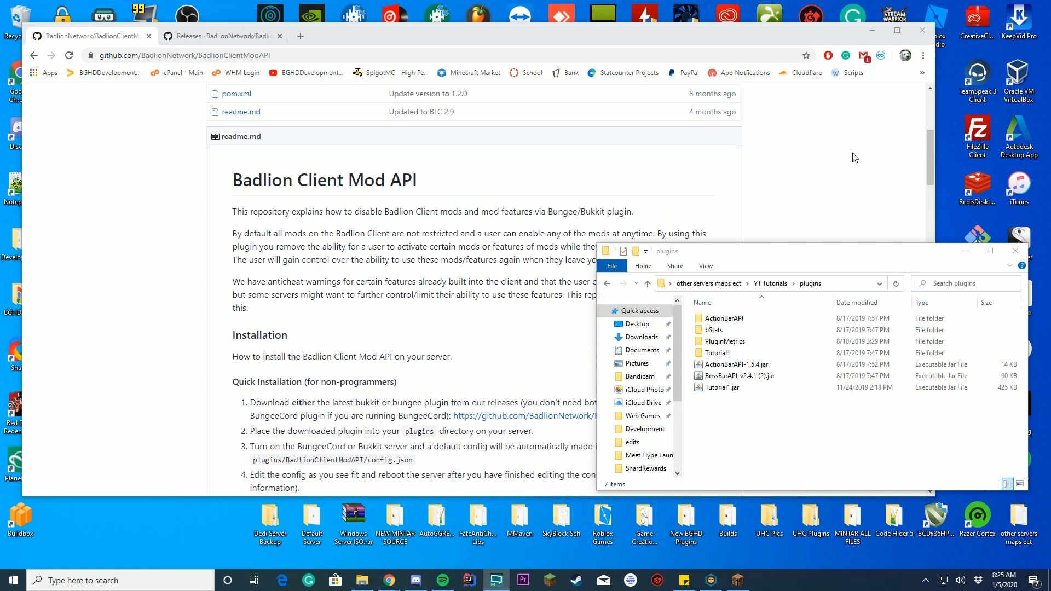
Download badlionclientmodapibukkit.jar from release 1.2.1, keep it, and return to the readme
scroll(down, 3)
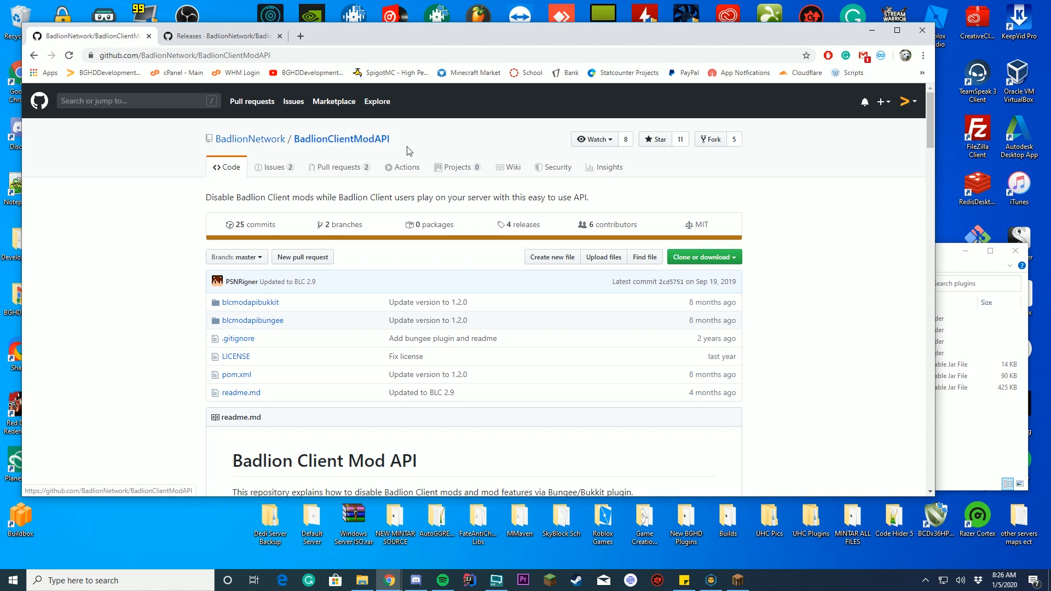
scroll(down, 3)
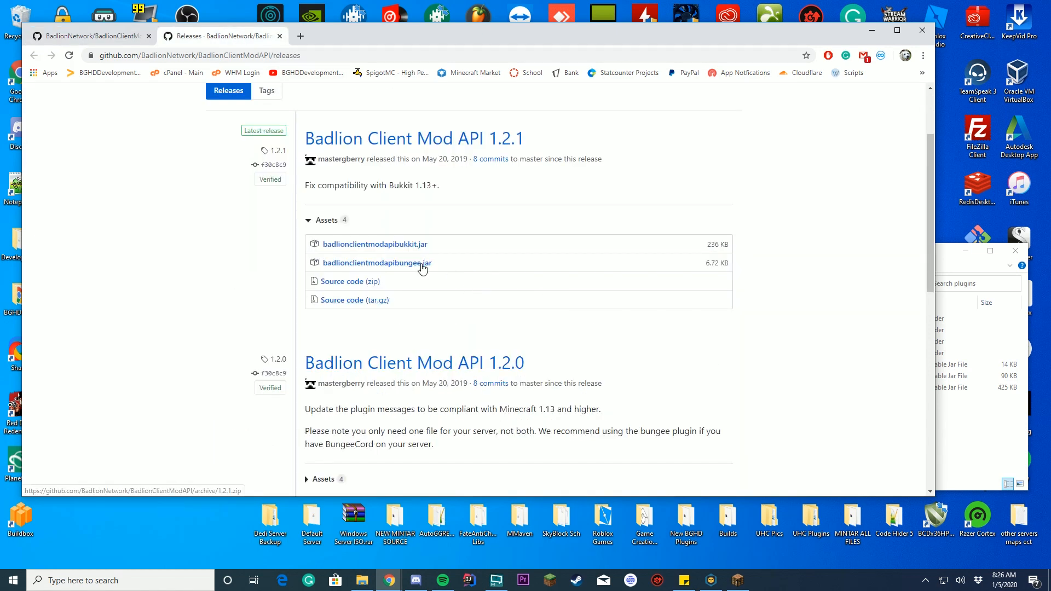
mouse_move(375, 244)
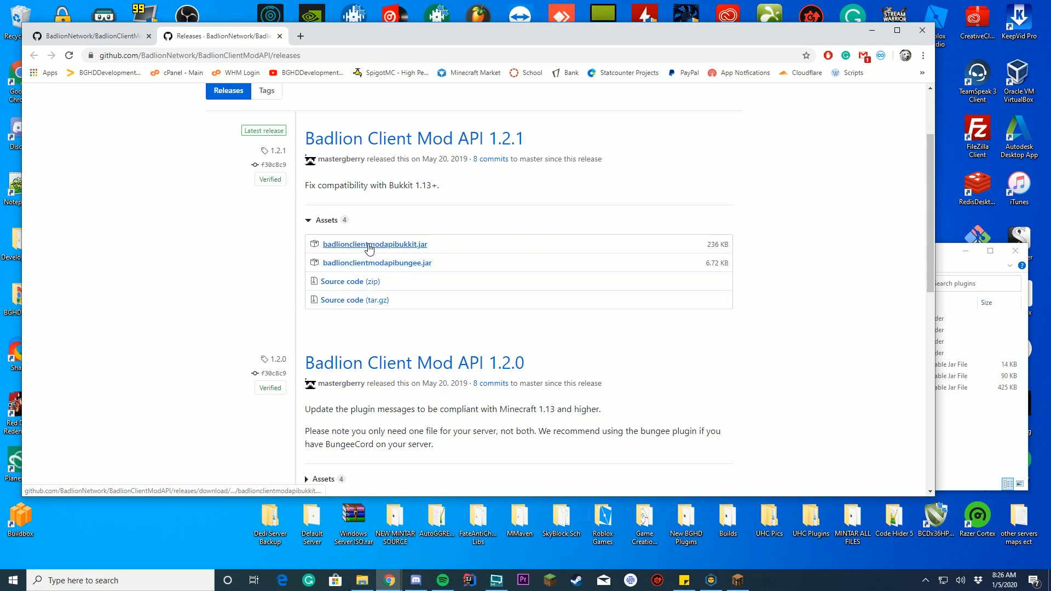
mouse_move(374, 249)
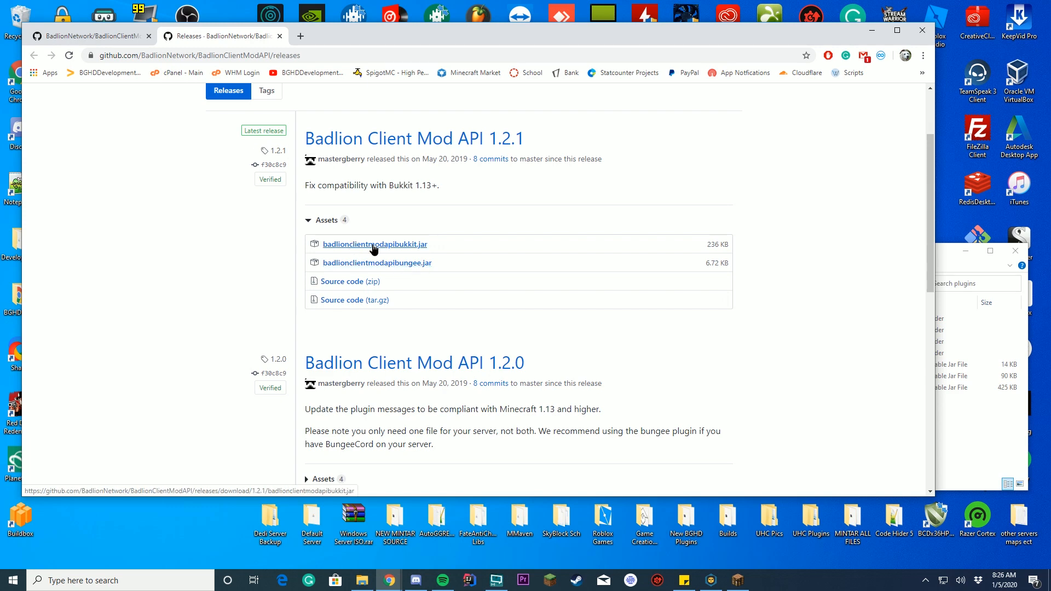
click(374, 244)
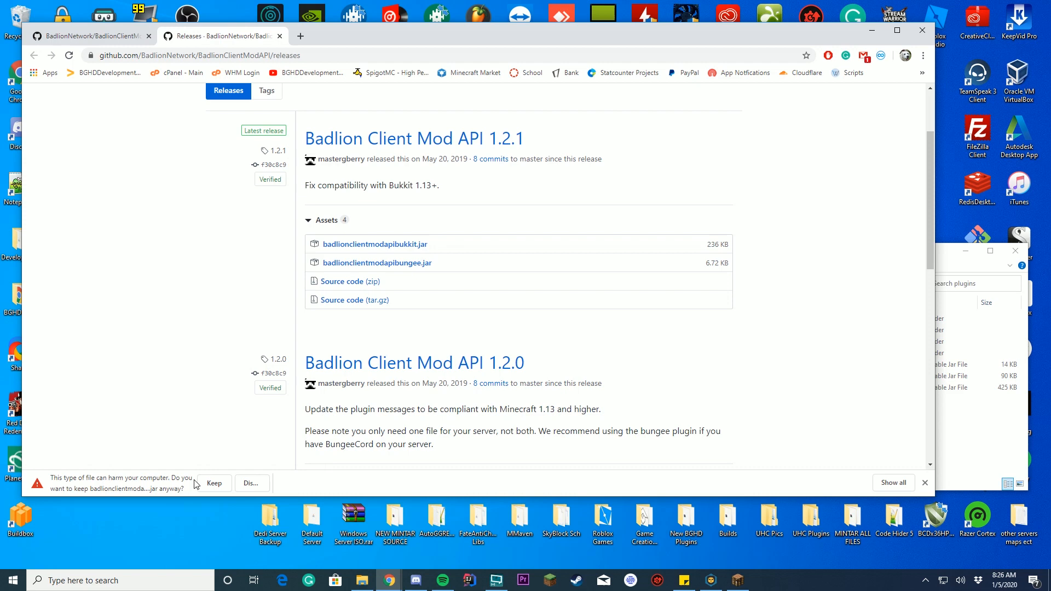
click(214, 483)
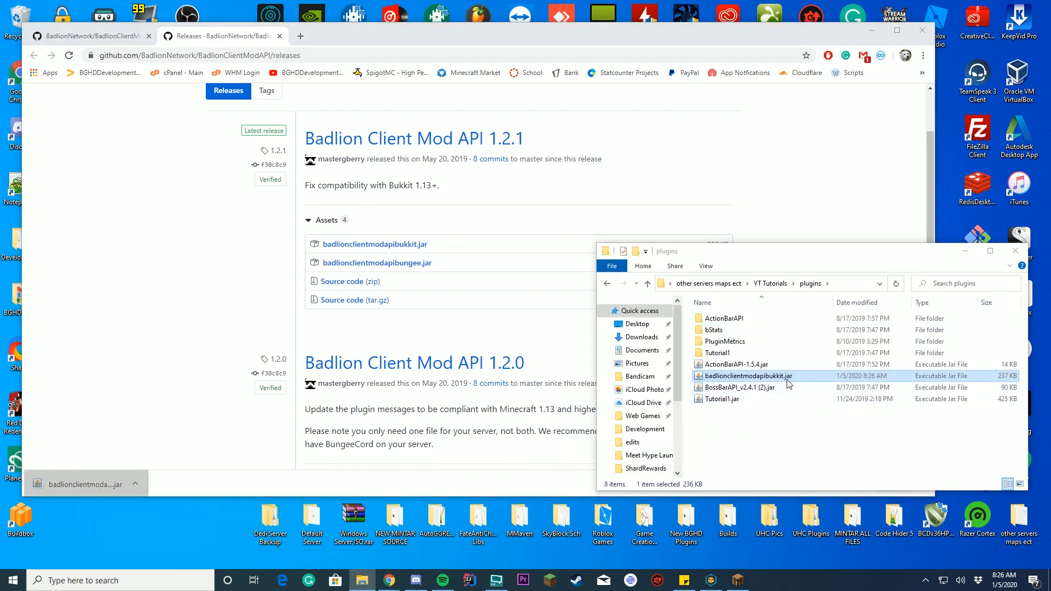
click(770, 283)
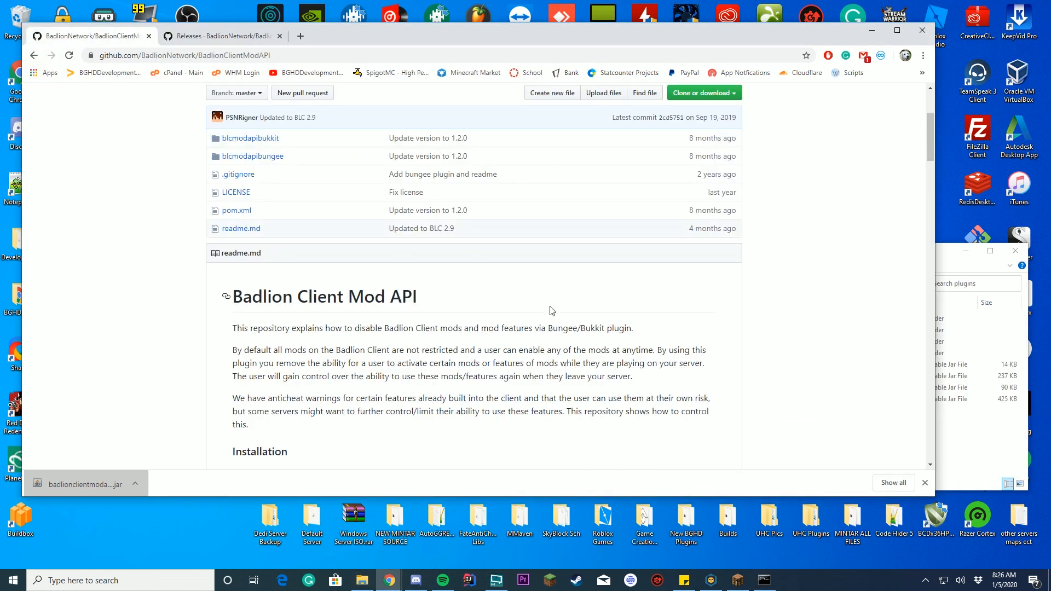
Review the README example config, highlighting its mod entries and ToggleSneak's false value
scroll(down, 3)
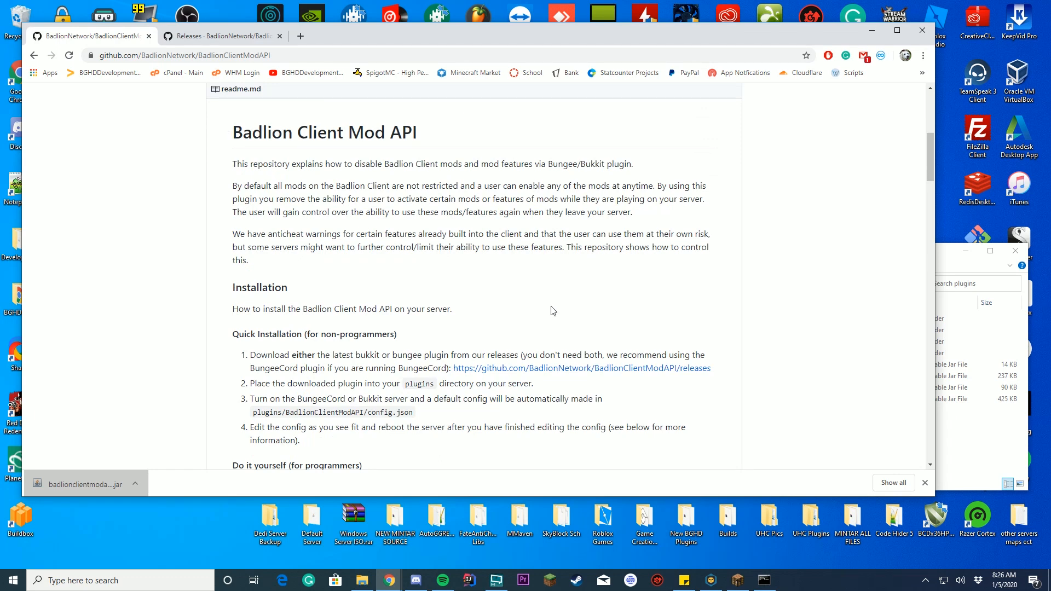
scroll(down, 3)
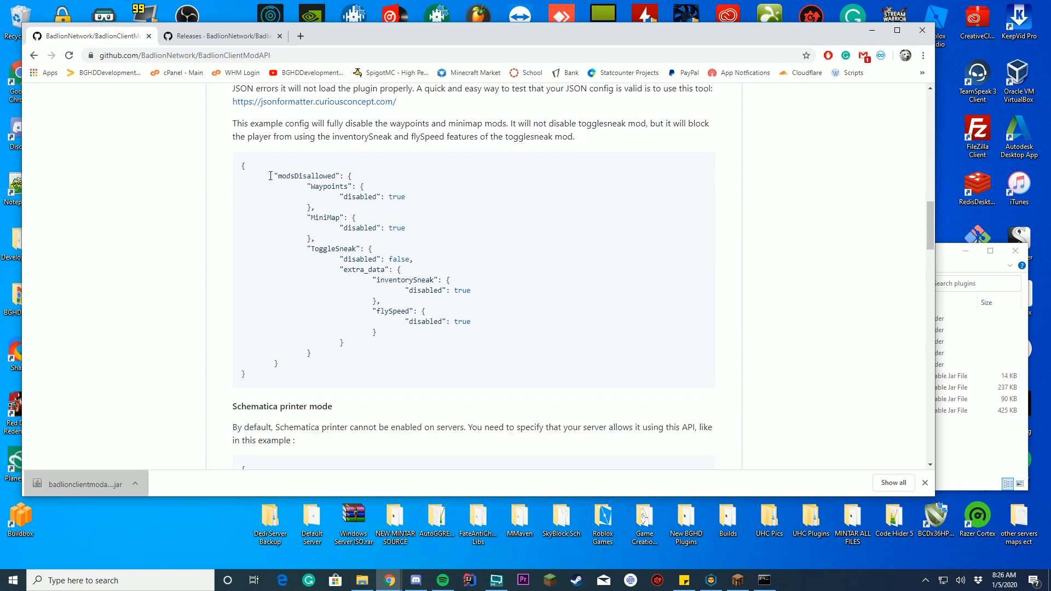
double_click(295, 176)
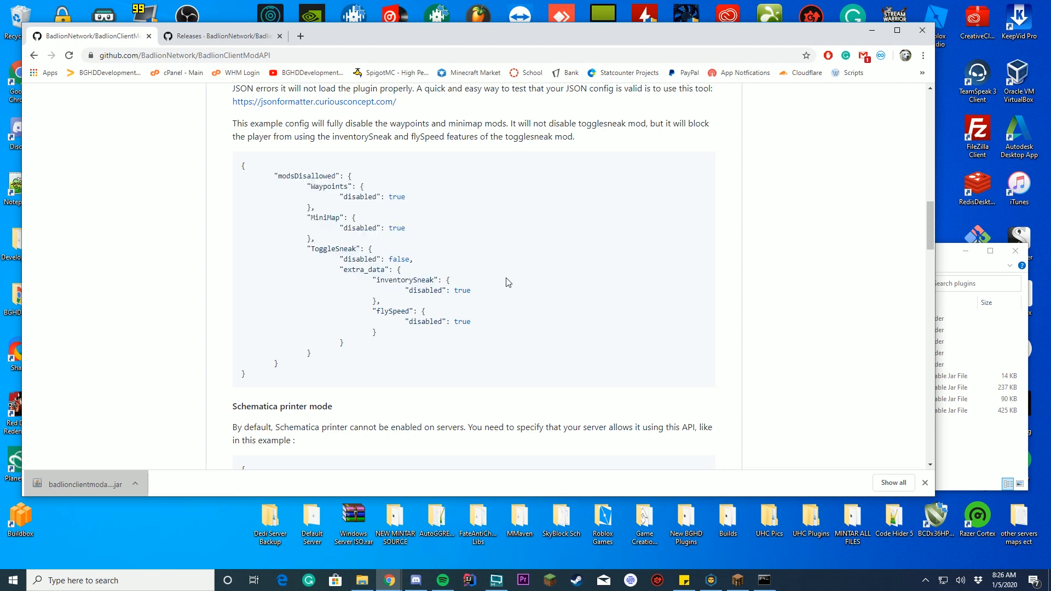
drag(285, 214, 275, 364)
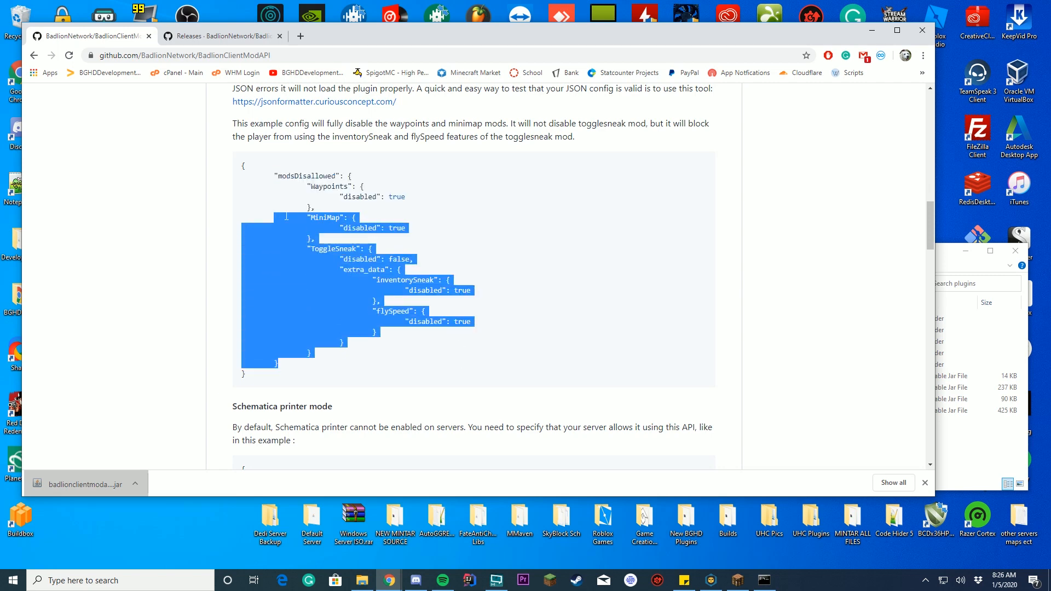
click(310, 176)
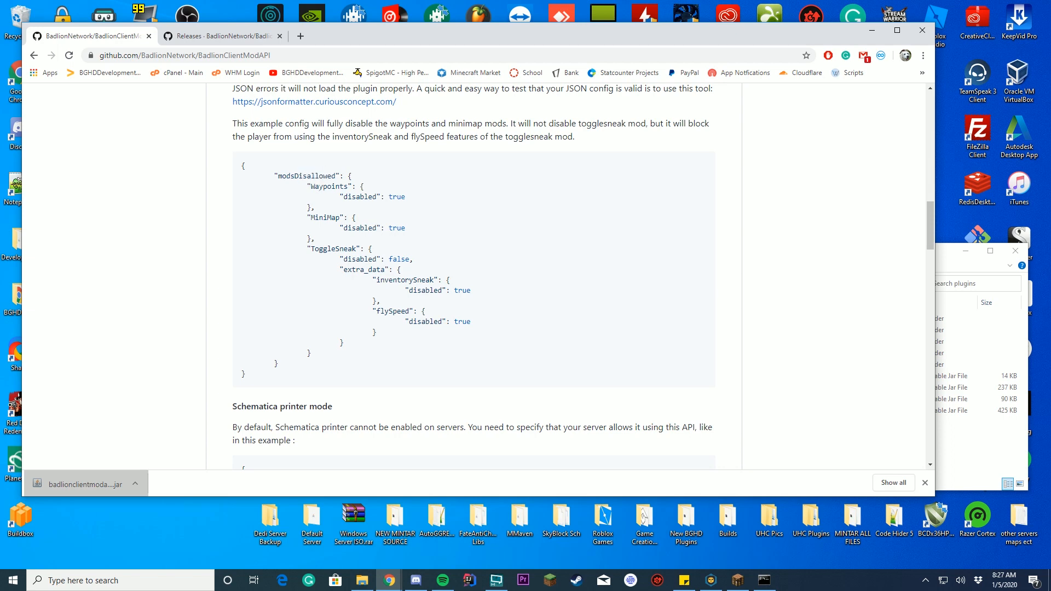
double_click(323, 248)
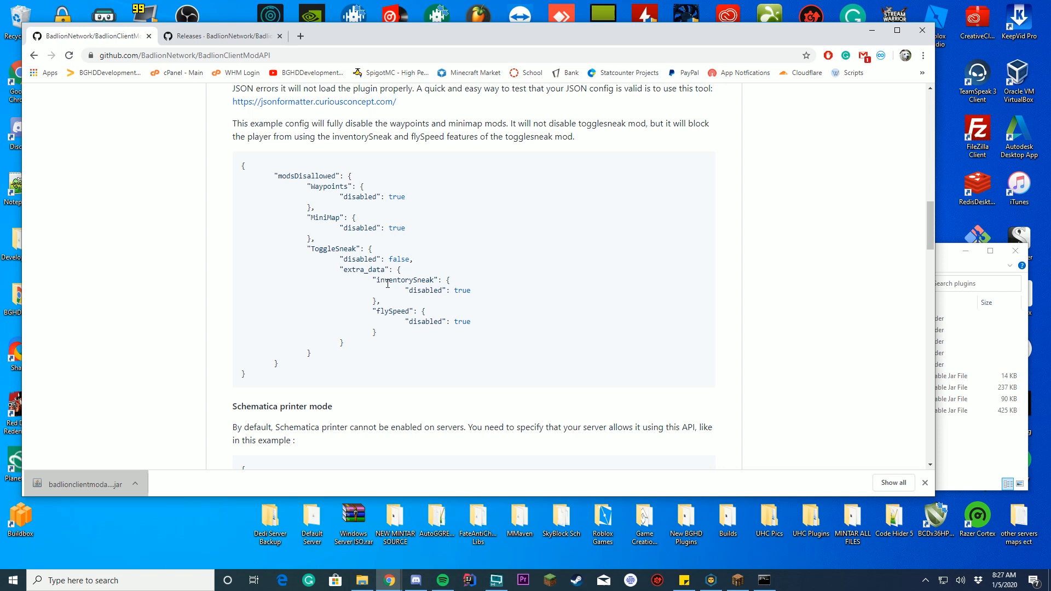
mouse_move(433, 346)
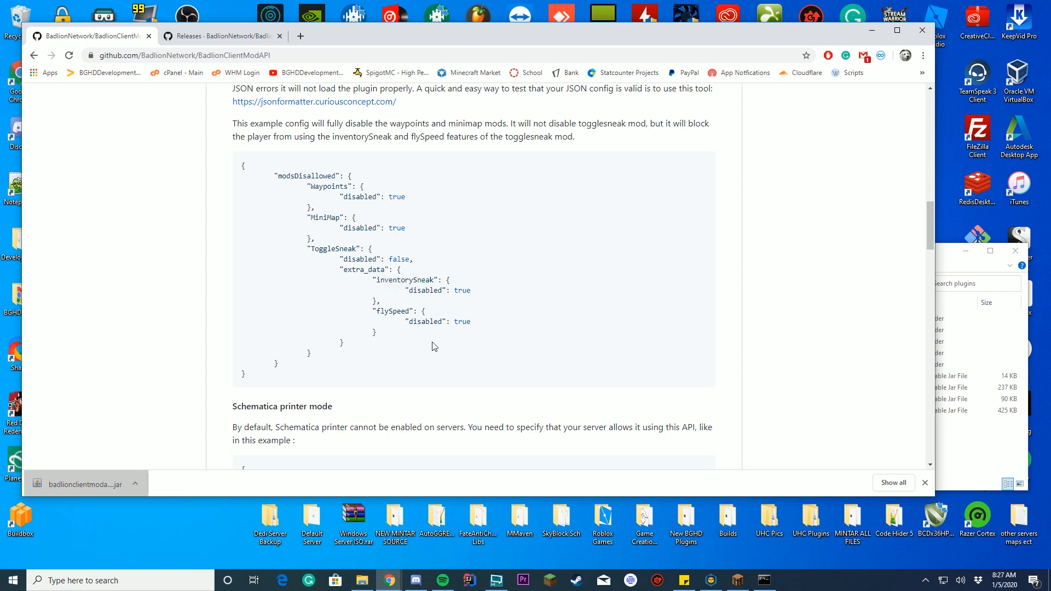
double_click(397, 260)
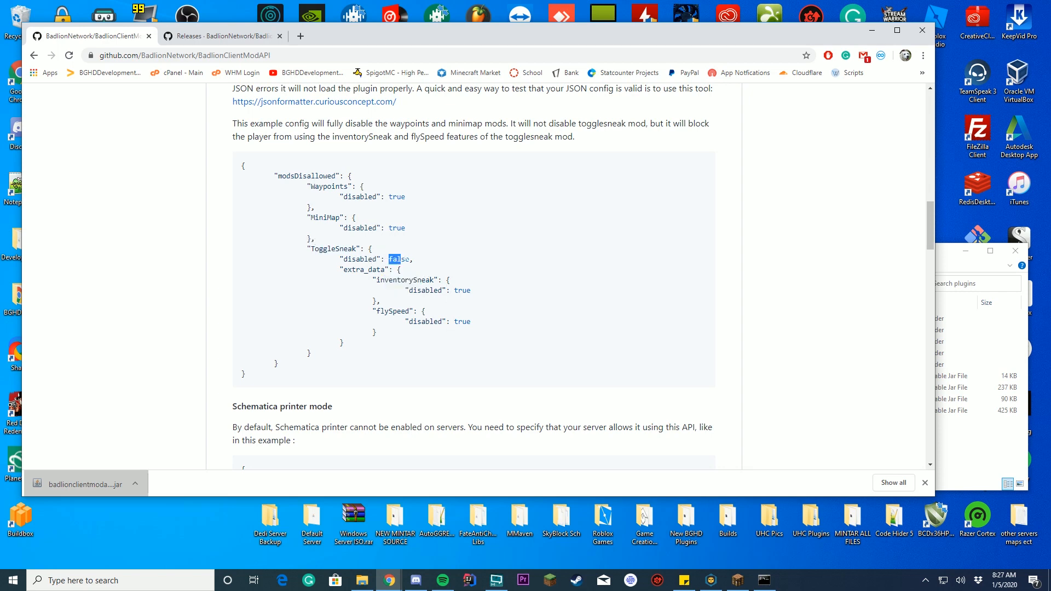
click(542, 308)
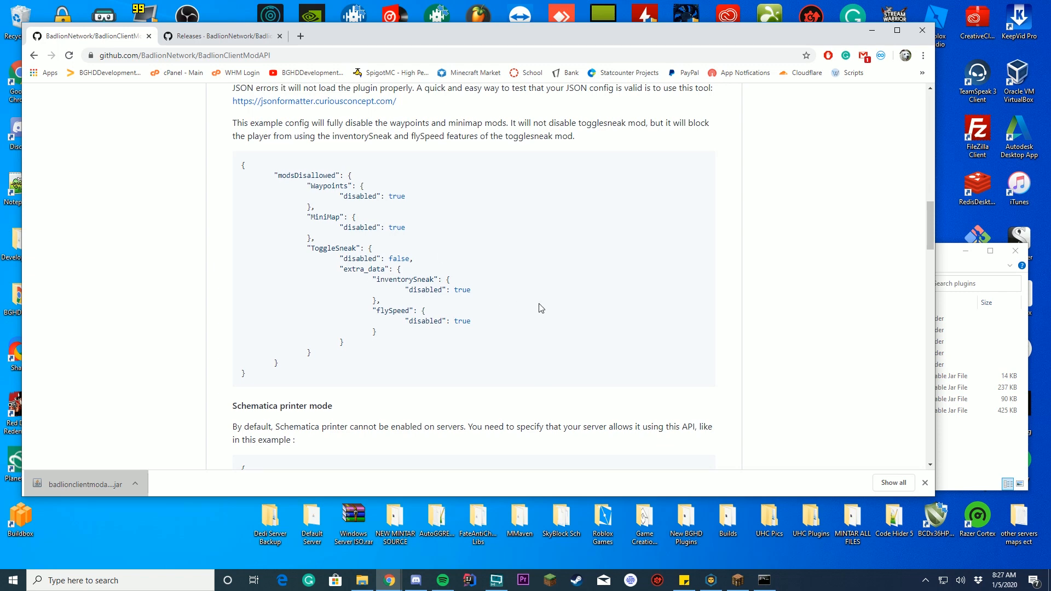
Read the Schematica printer example, then scroll to the disableable mod names and fields
scroll(down, 3)
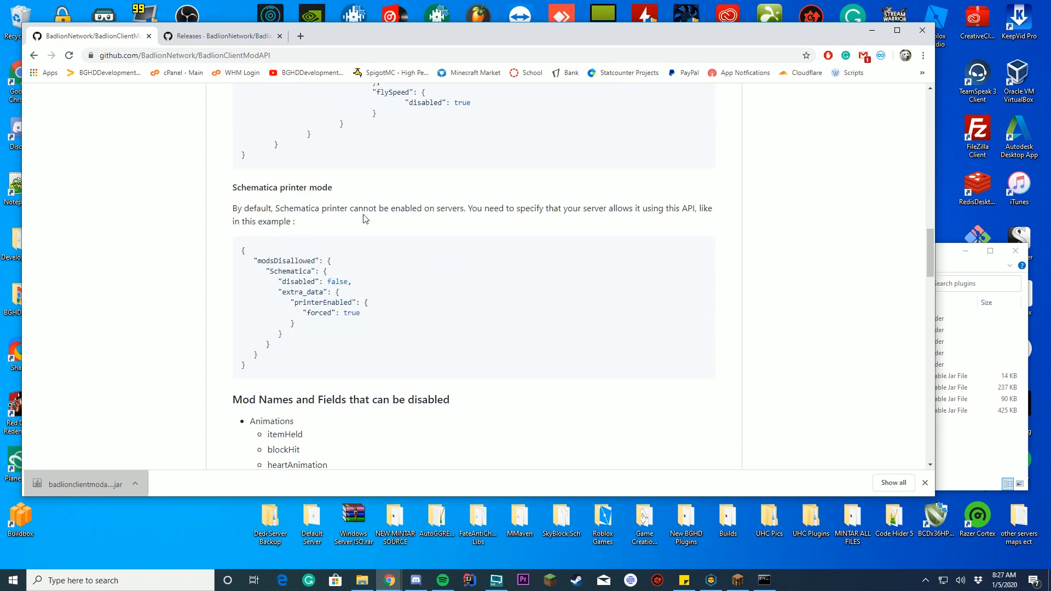
drag(329, 208, 466, 208)
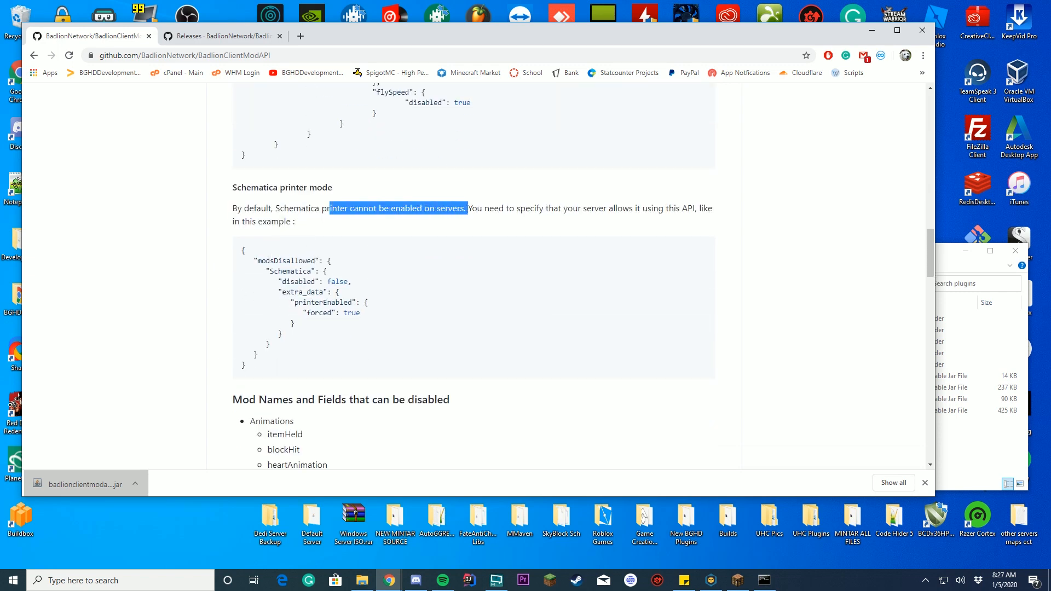
drag(245, 253, 360, 329)
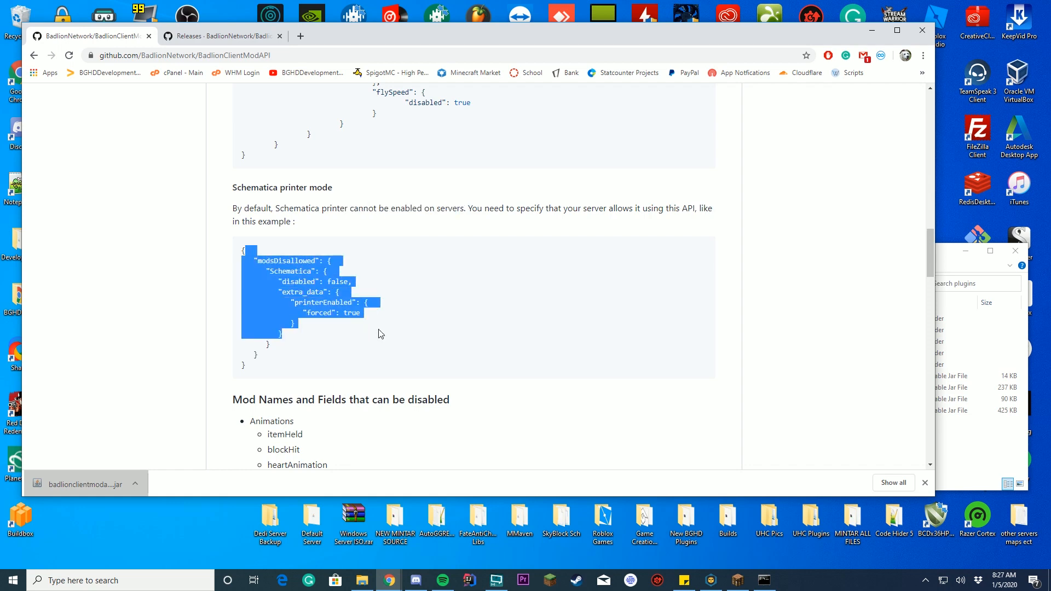
scroll(down, 3)
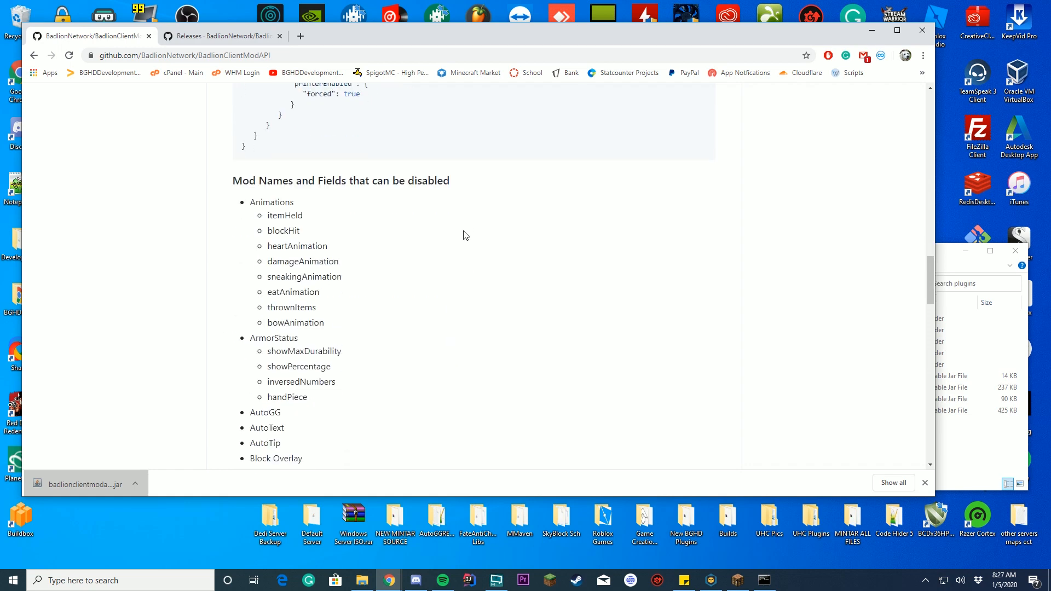
scroll(down, 3)
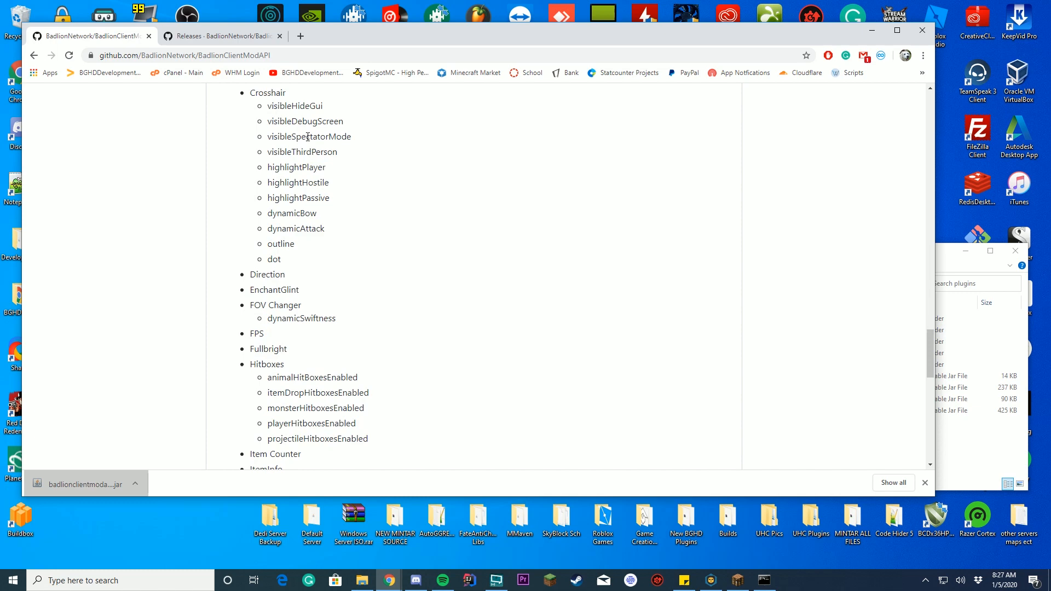
scroll(down, 3)
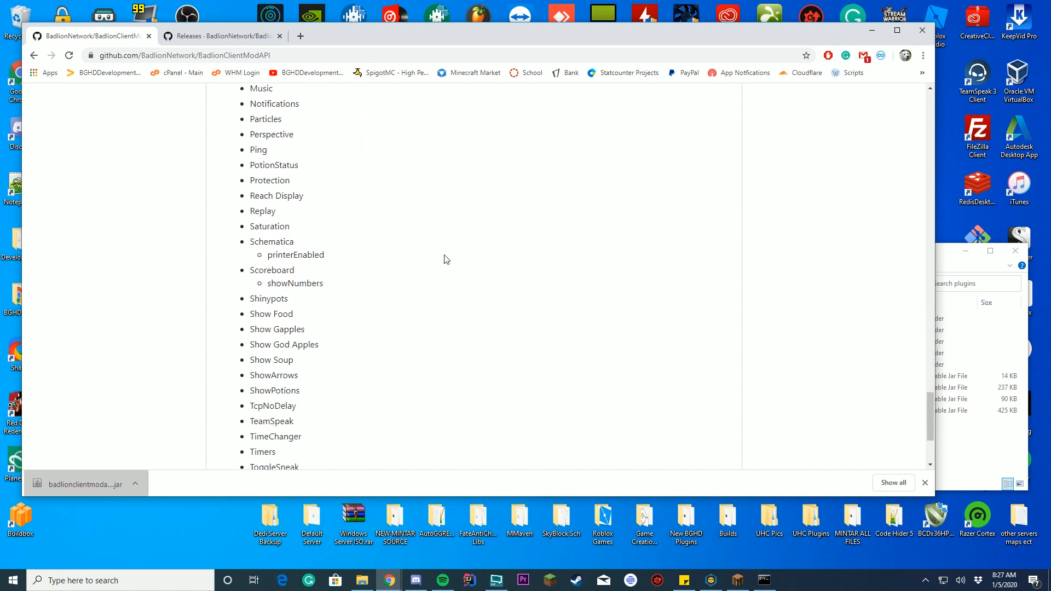
scroll(down, 3)
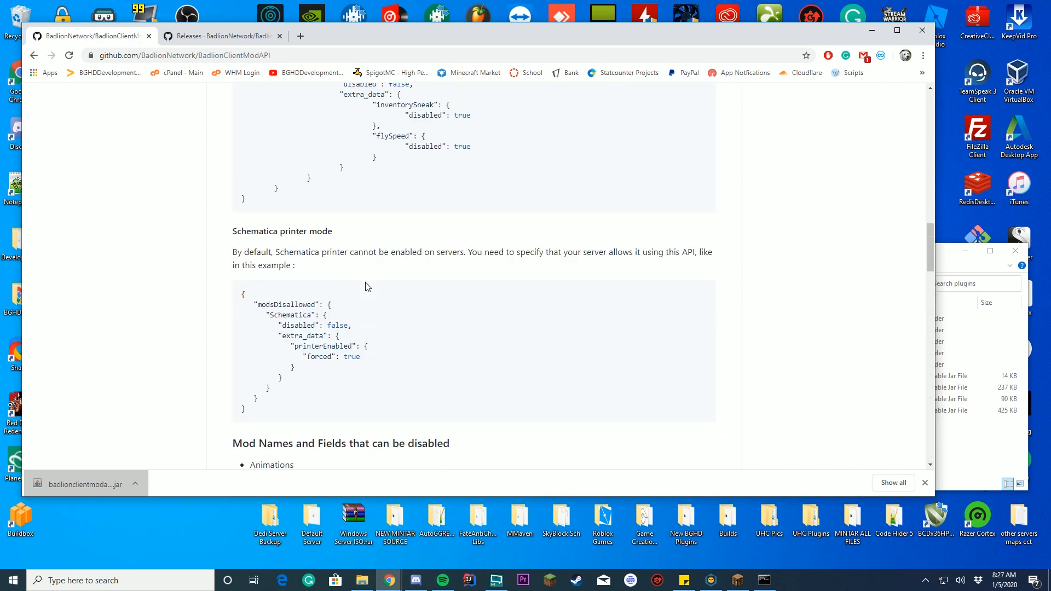
scroll(down, 3)
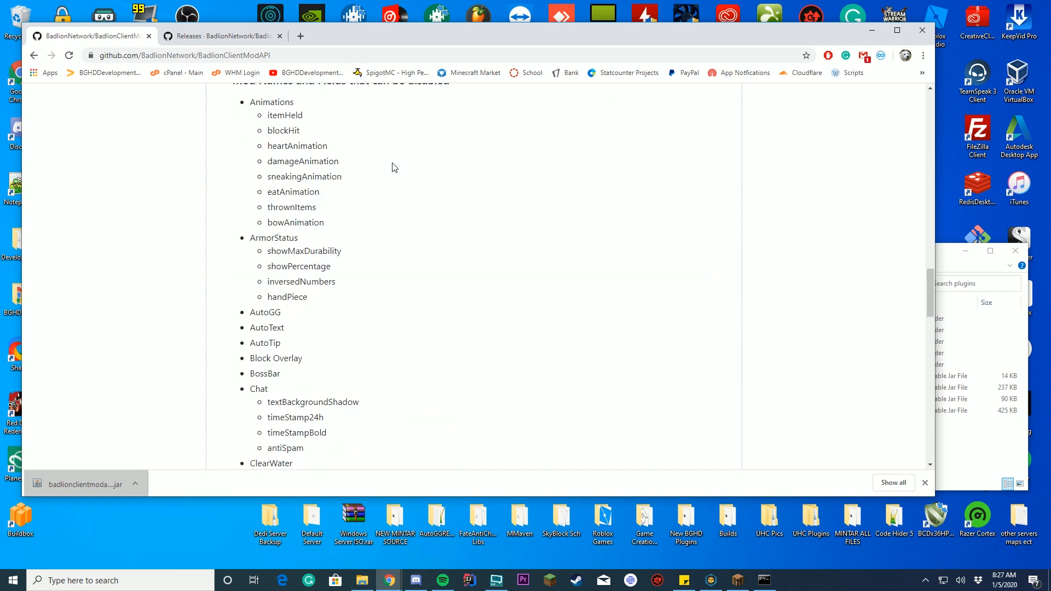
Open plugins > BadlionClientModAPI and open its empty config.json in Notepad++
click(736, 579)
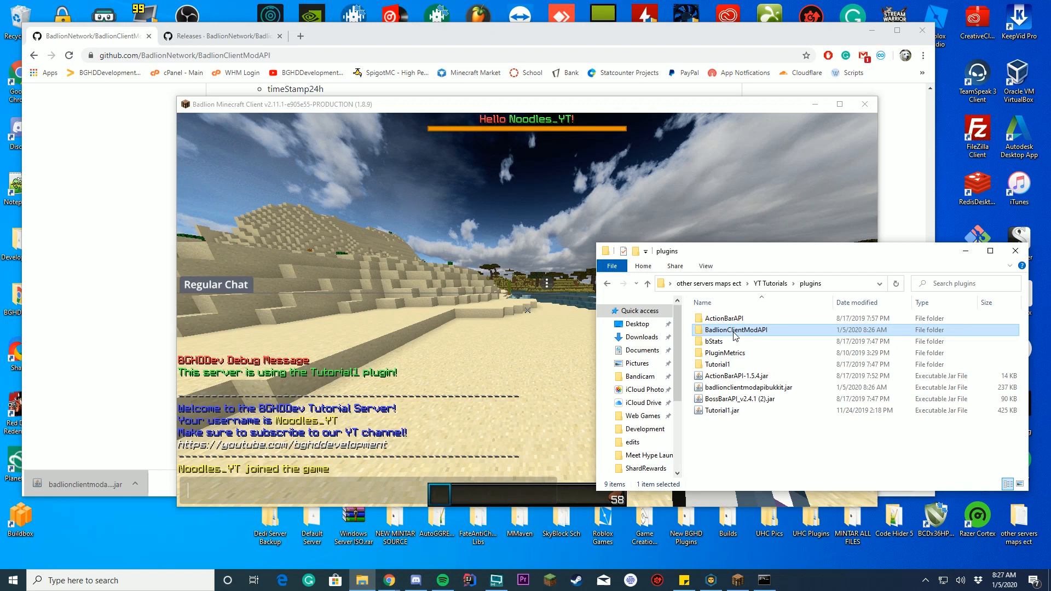
right_click(736, 329)
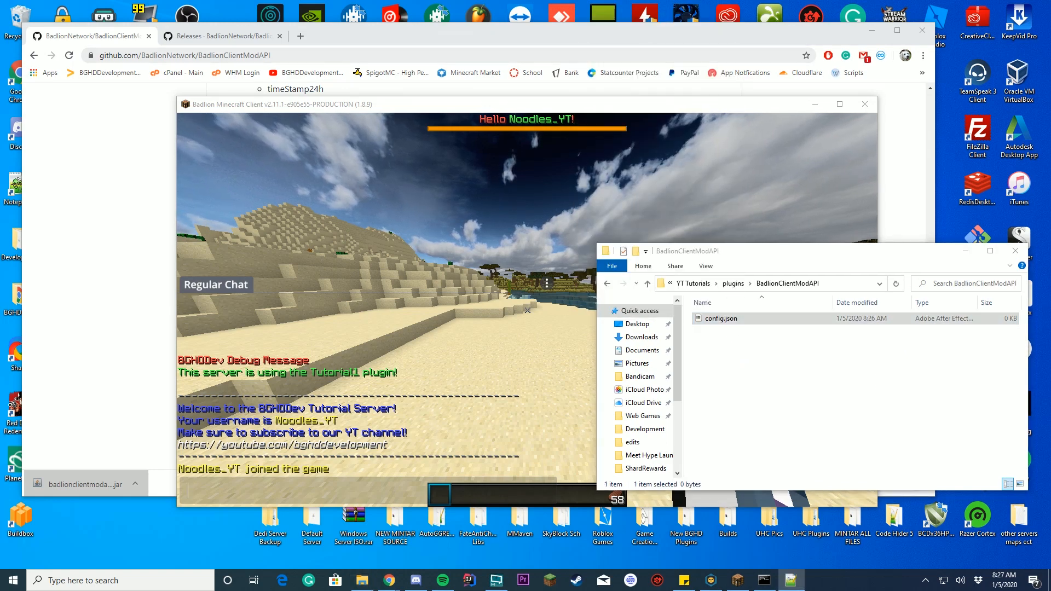
double_click(722, 319)
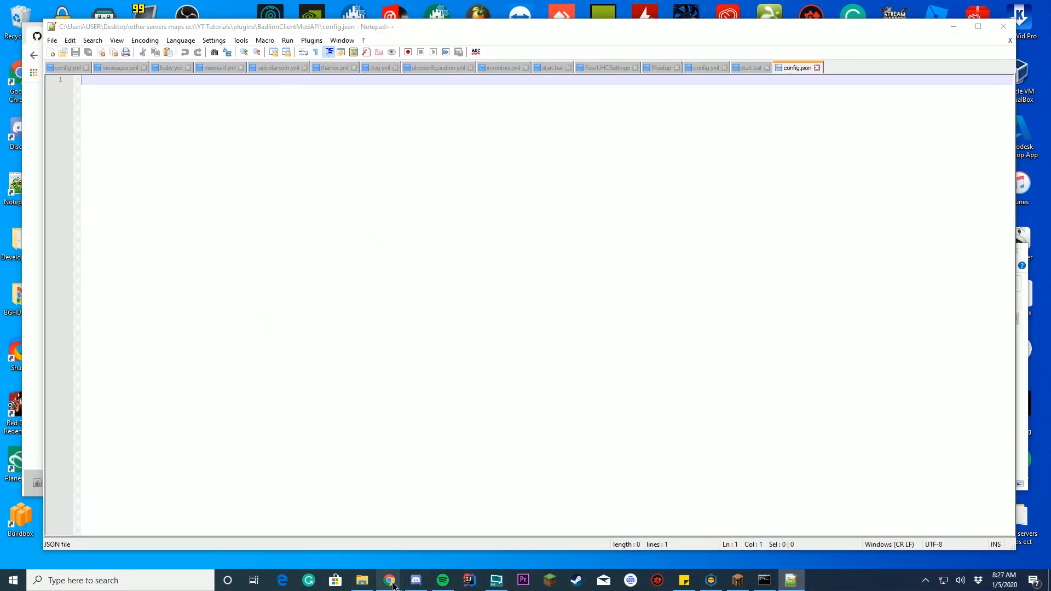
Return to the mod API README and scroll to its example JSON
click(388, 580)
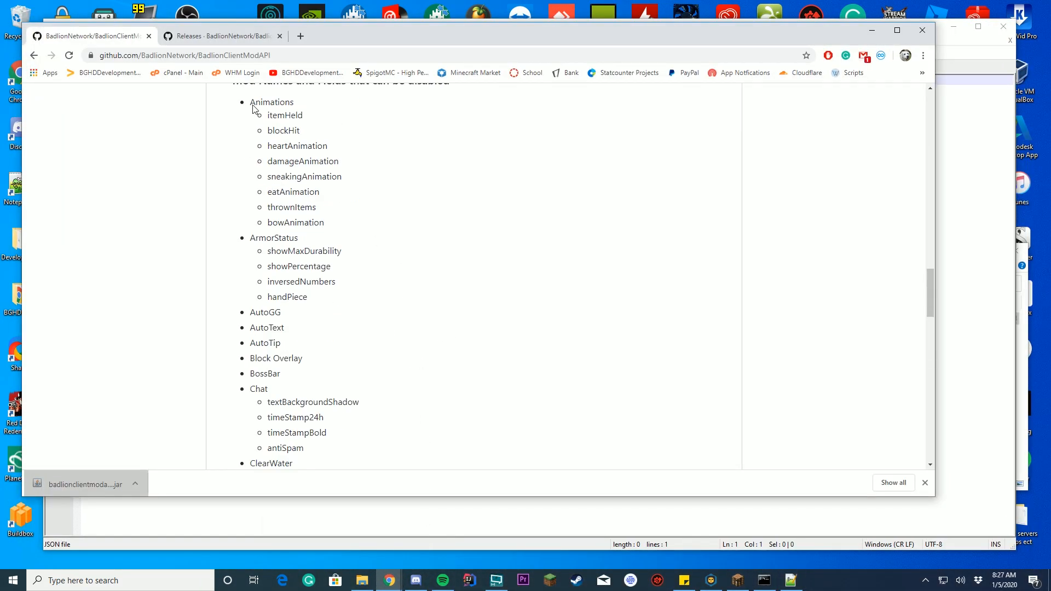
scroll(down, 3)
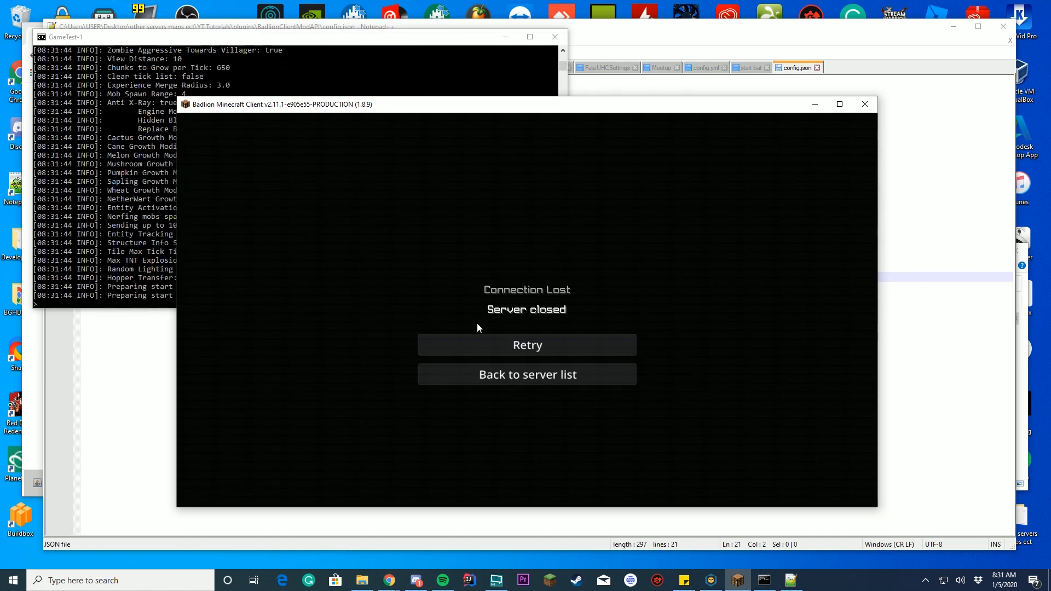
Reconnect to the restarted server and try enabling the force-disabled MiniMap mod
click(526, 345)
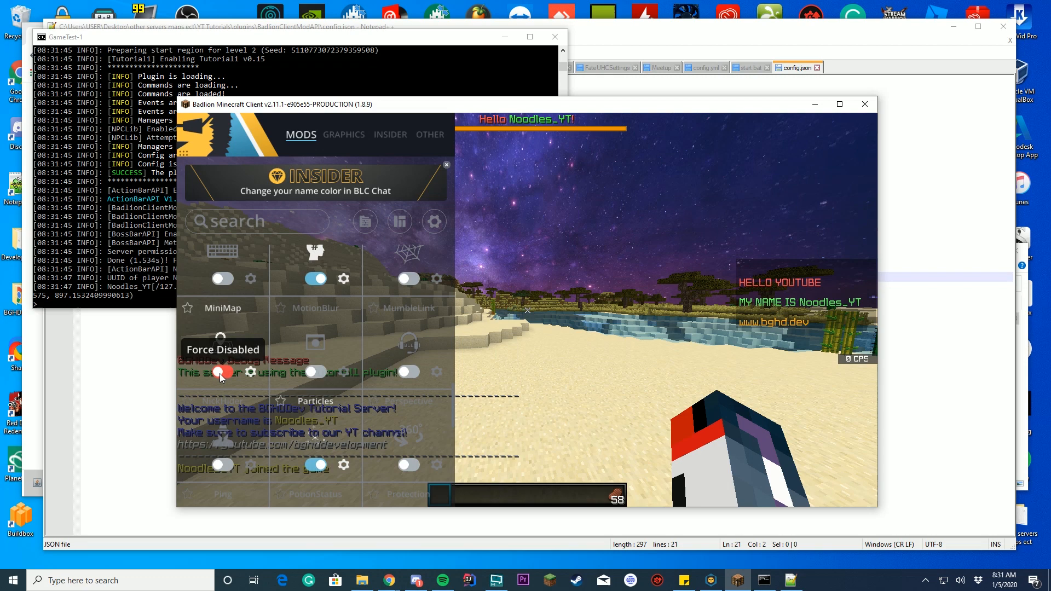
click(221, 372)
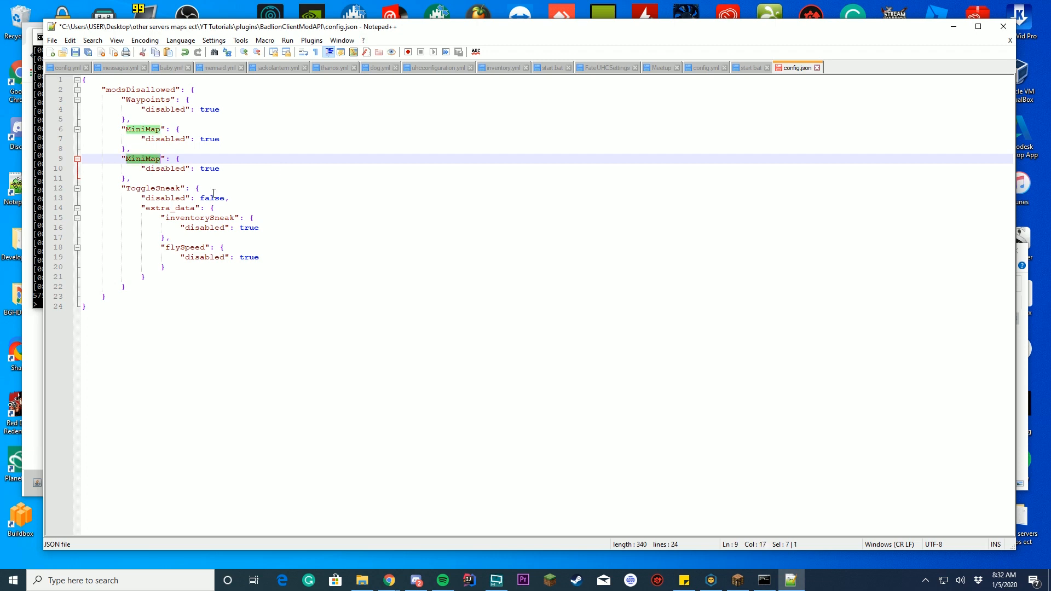
Rename the duplicated MiniMap key to 'Ping', then browse the README mod list from AutoTip
text(Ping)
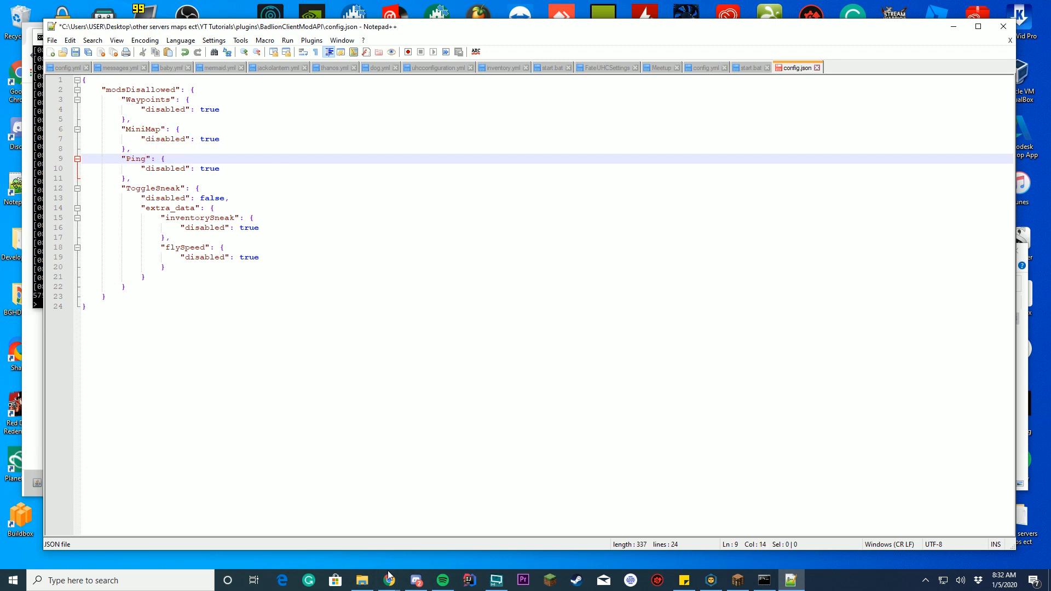
click(388, 580)
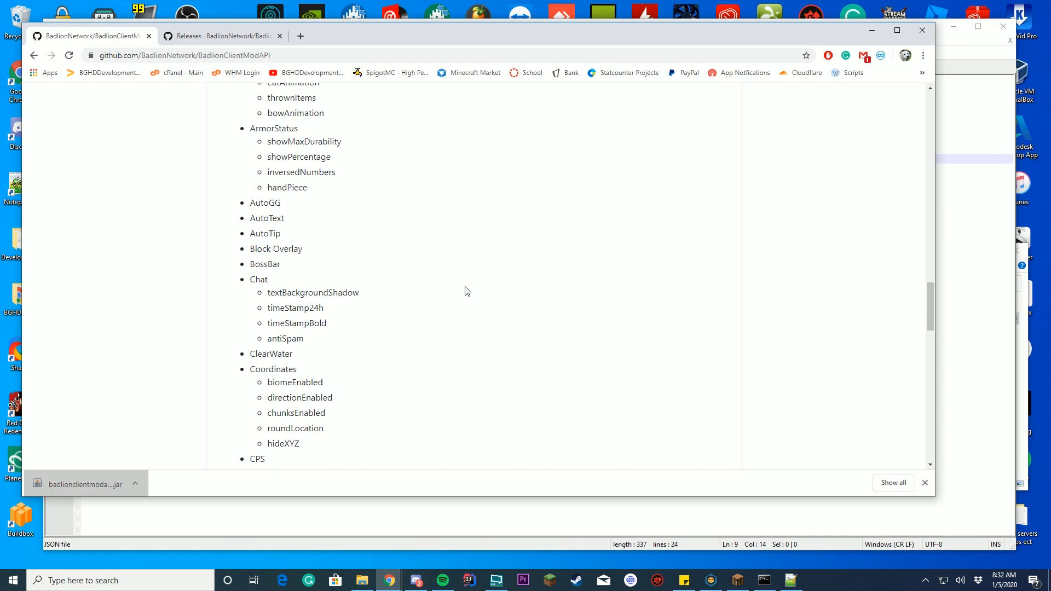
double_click(265, 234)
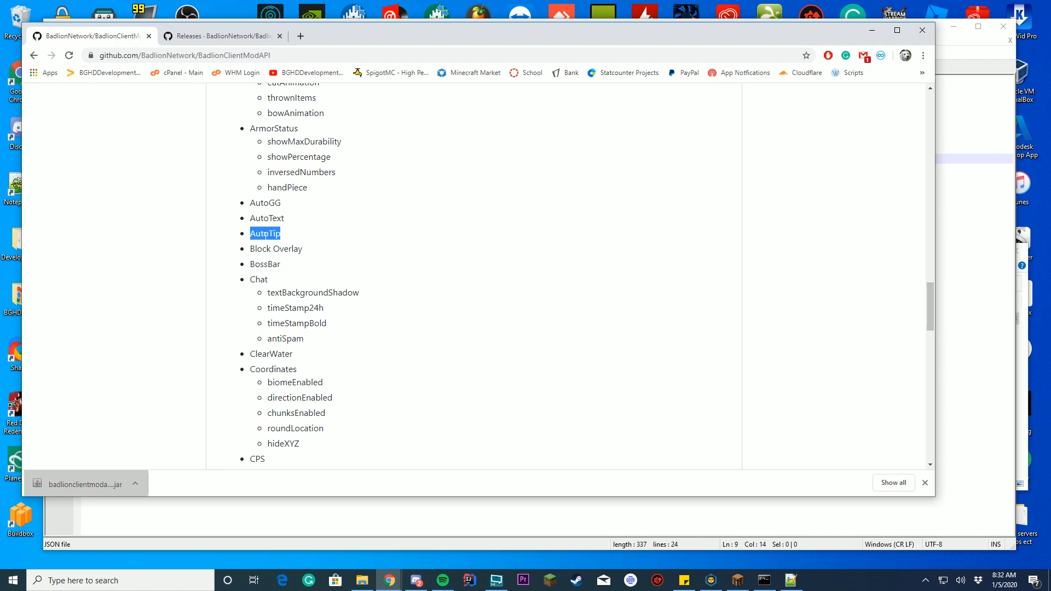
scroll(down, 3)
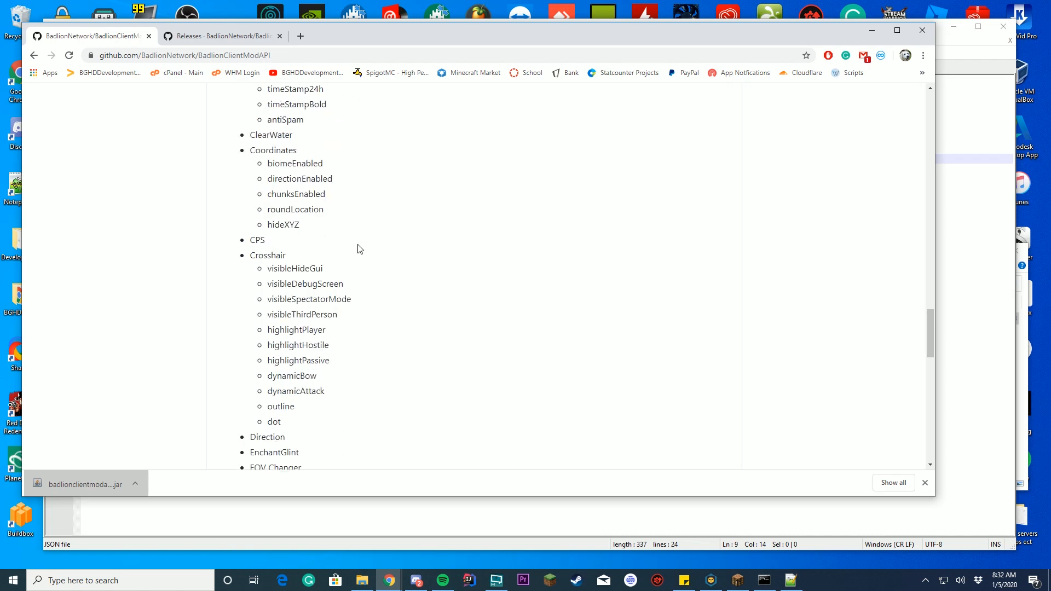
scroll(down, 3)
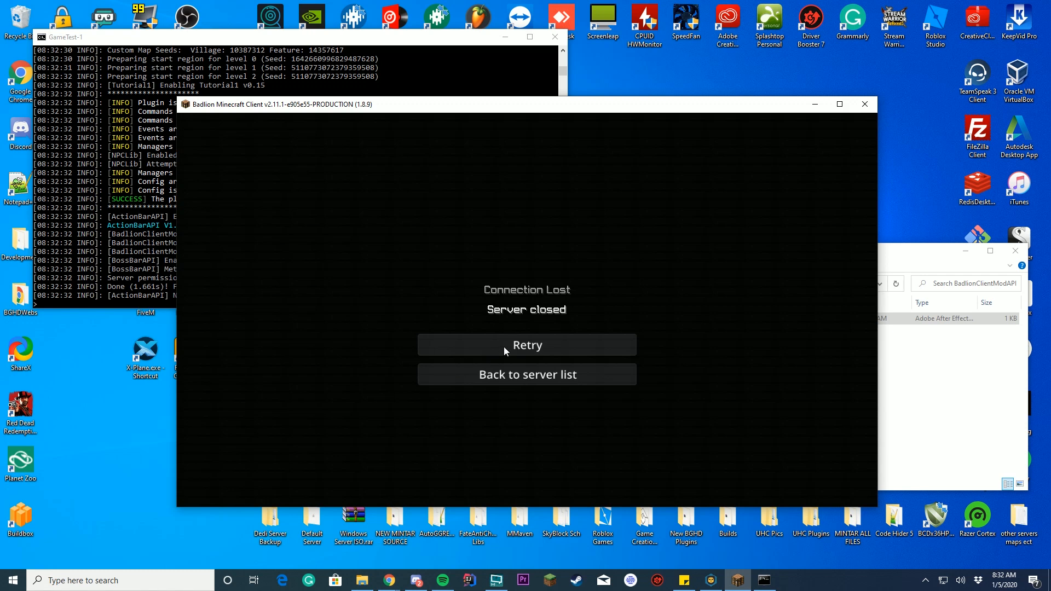
mouse_move(595, 379)
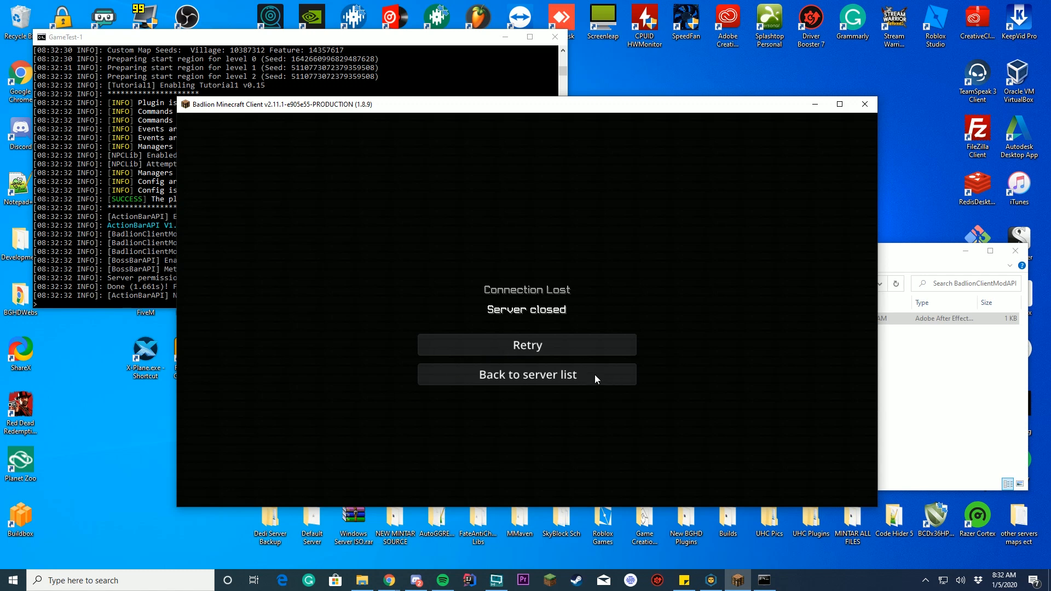
mouse_move(557, 349)
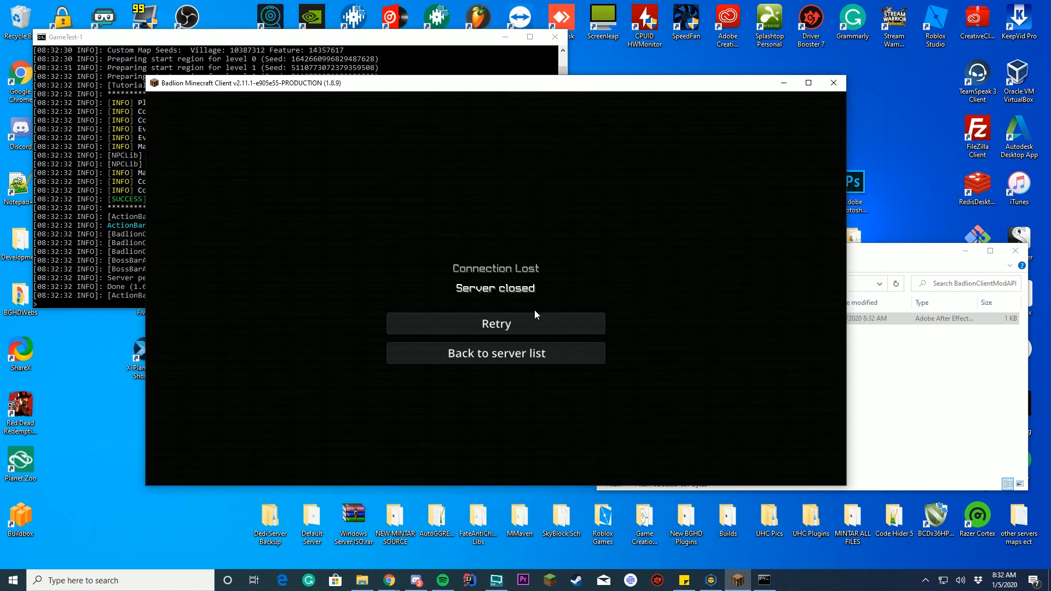
Act on Badlion Client's Connection Lost screen after the server restart
click(496, 353)
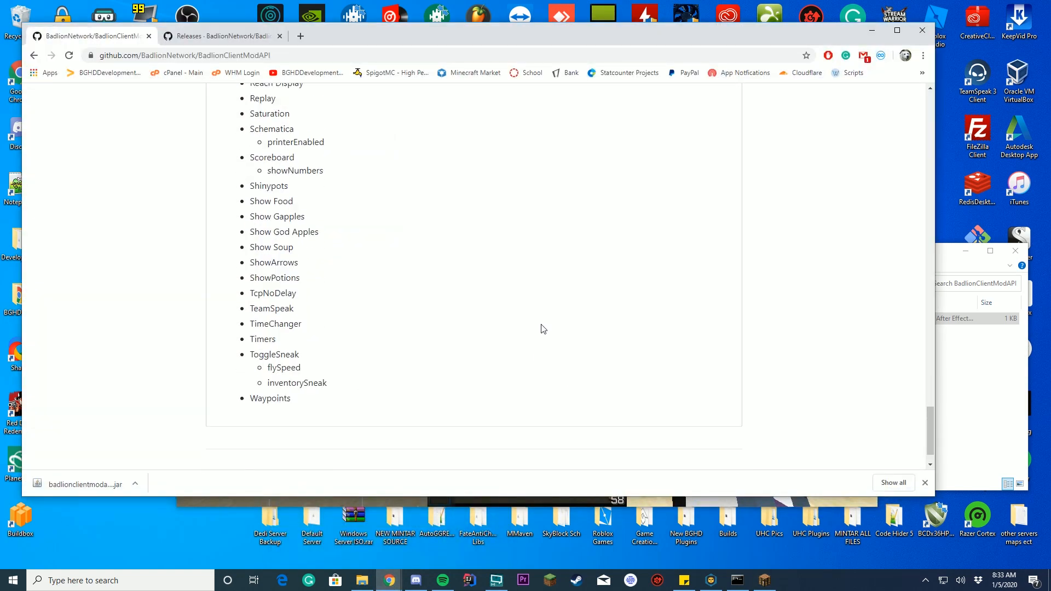
Select the README's Schematica printer example JSON and take it to config.json
scroll(down, 3)
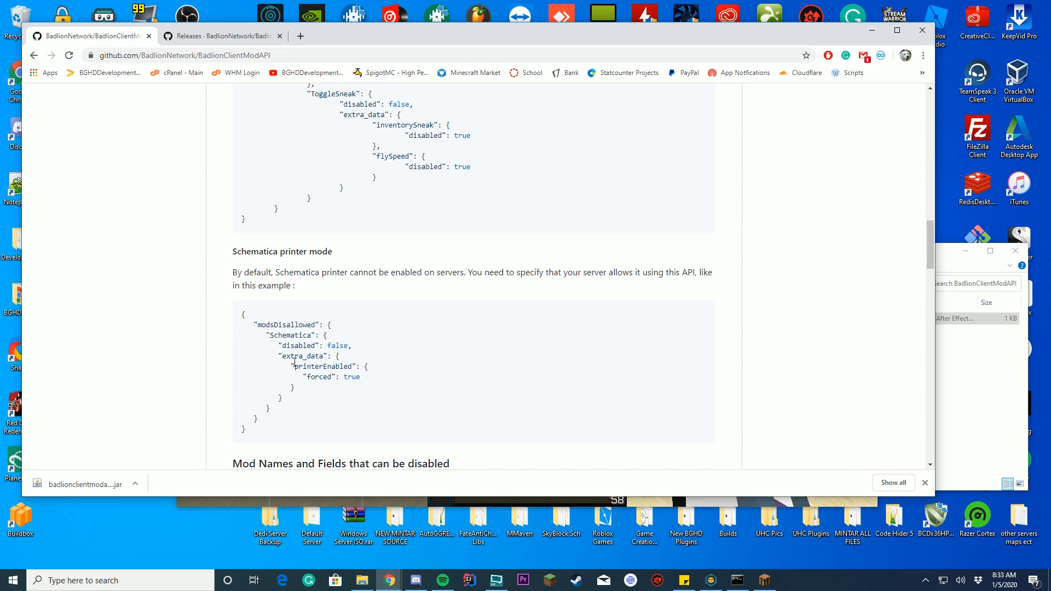
drag(242, 316, 360, 431)
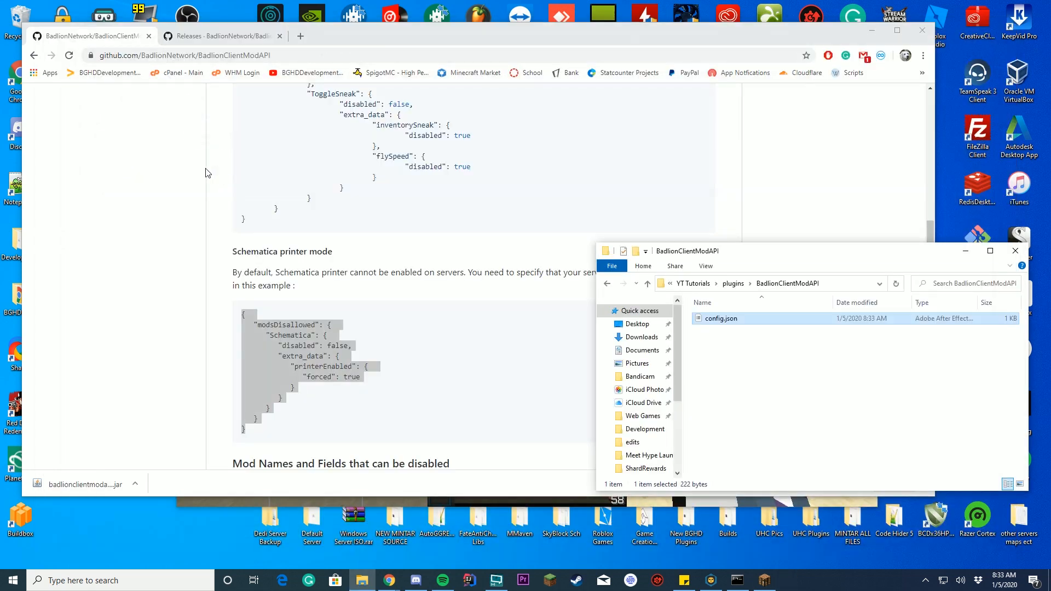
click(738, 580)
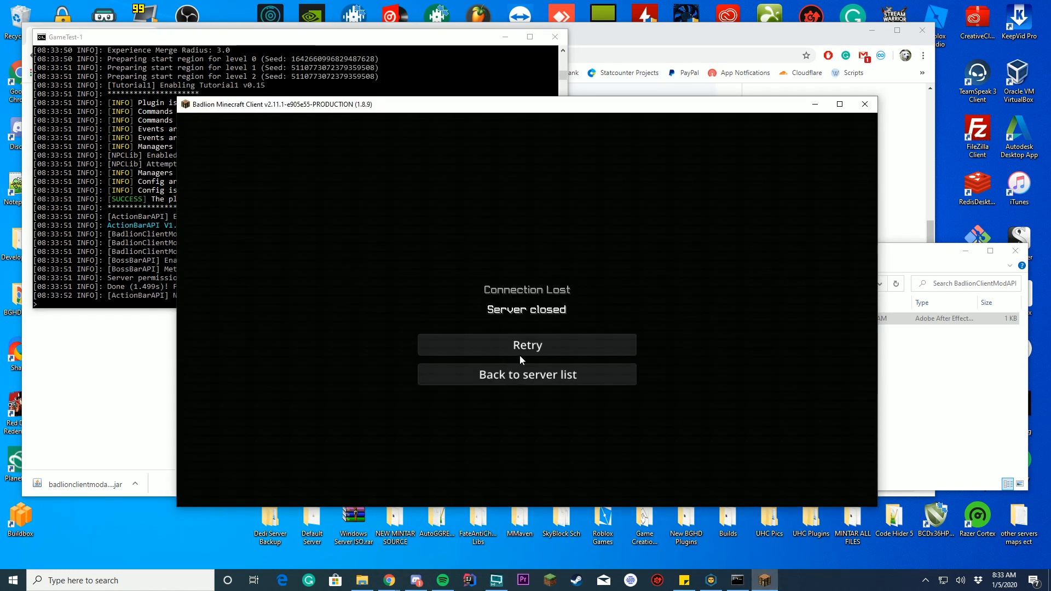
mouse_move(575, 381)
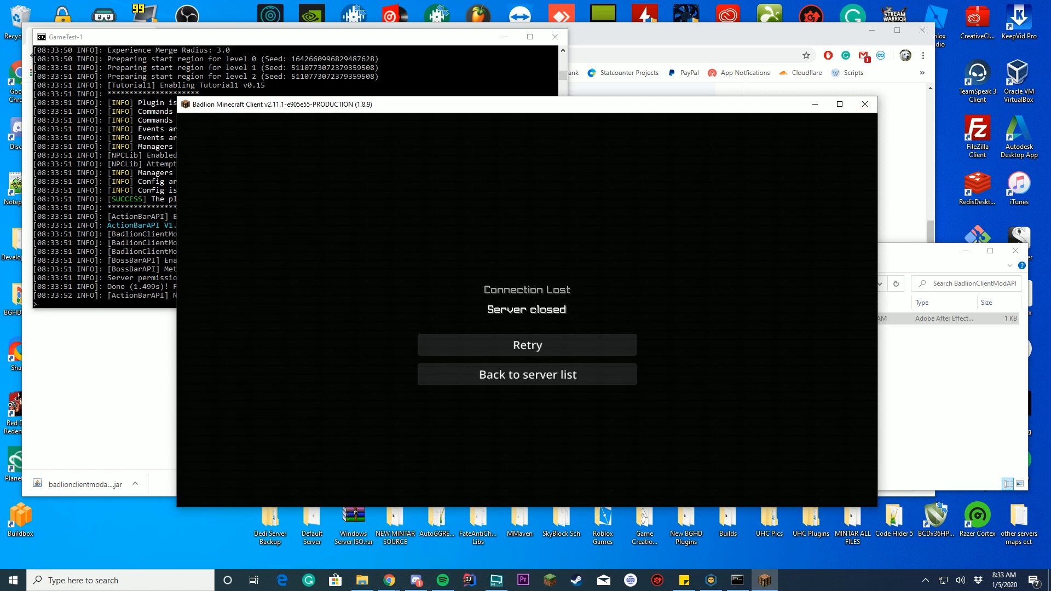
Rejoin the test server, search mods for 'SC', and open Schematica's settings
click(526, 374)
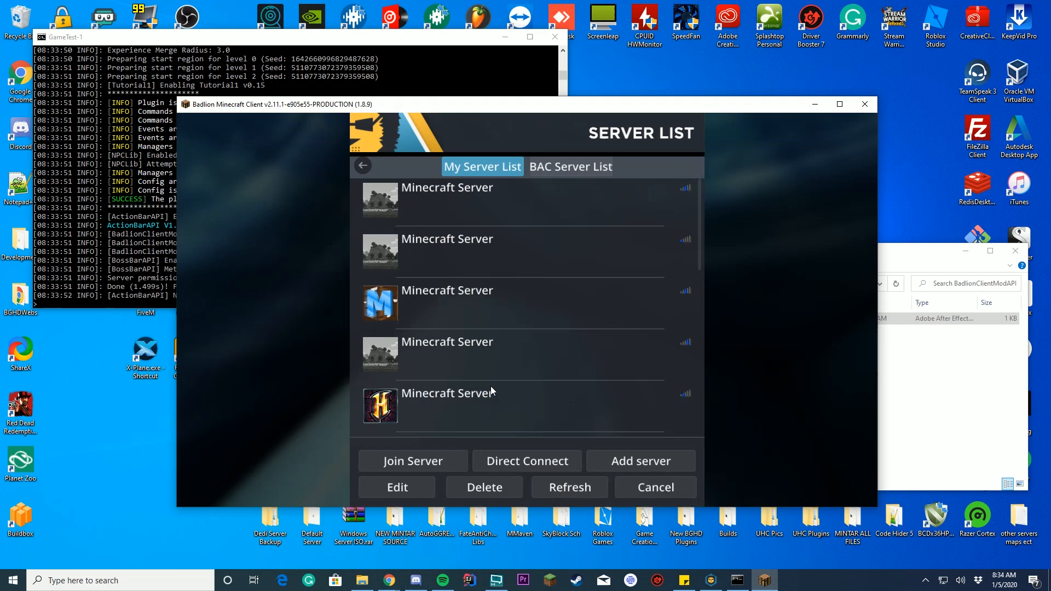
click(413, 460)
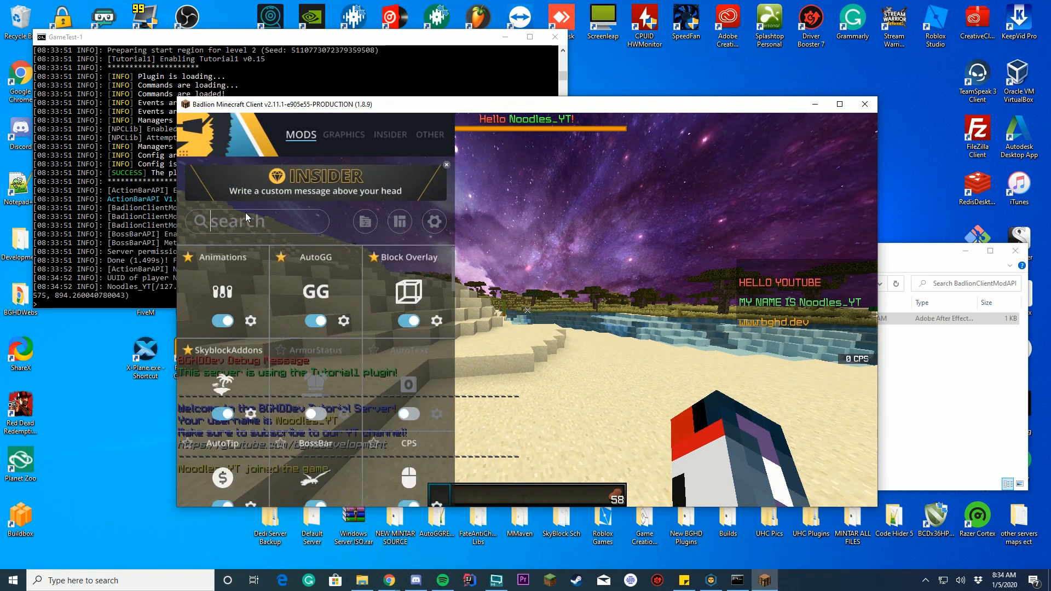
text(SC)
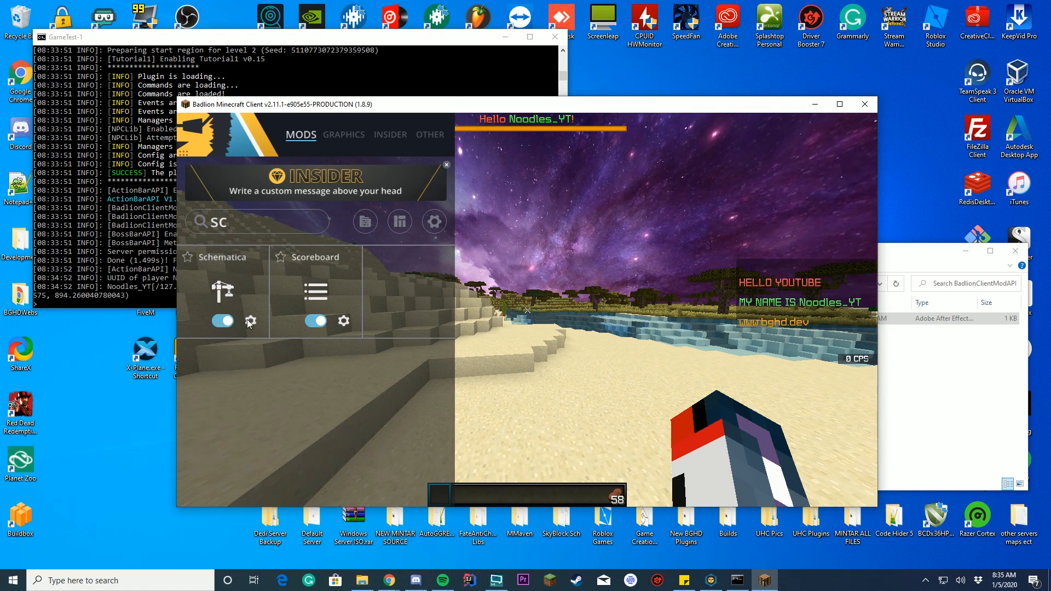
click(250, 320)
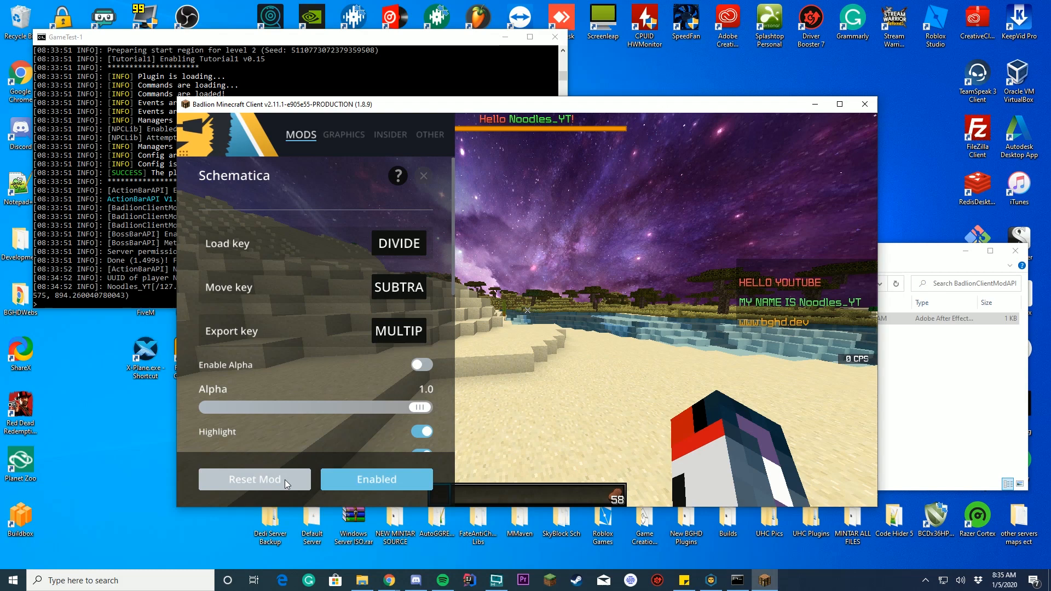